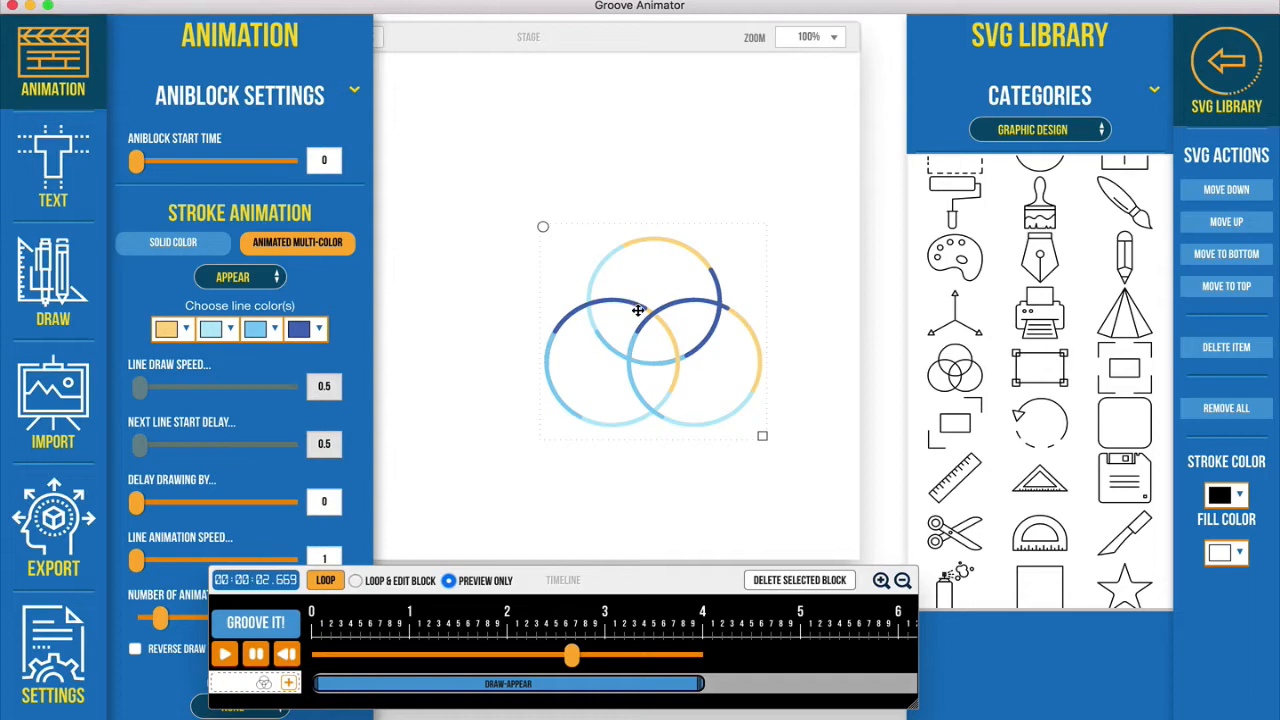
Step: Move the multicolour rings higher, drag the black rings figure lower, and delete it
left_click_drag(638, 310, 588, 180)
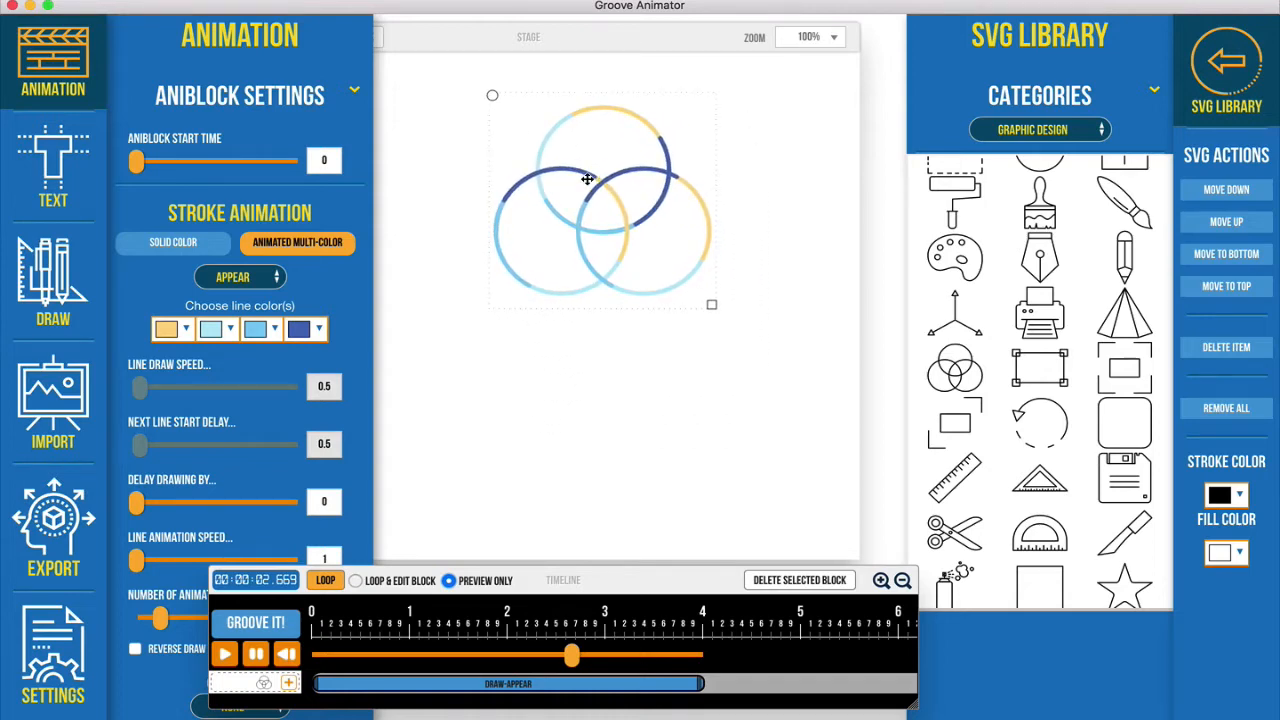
mouse_move(968, 353)
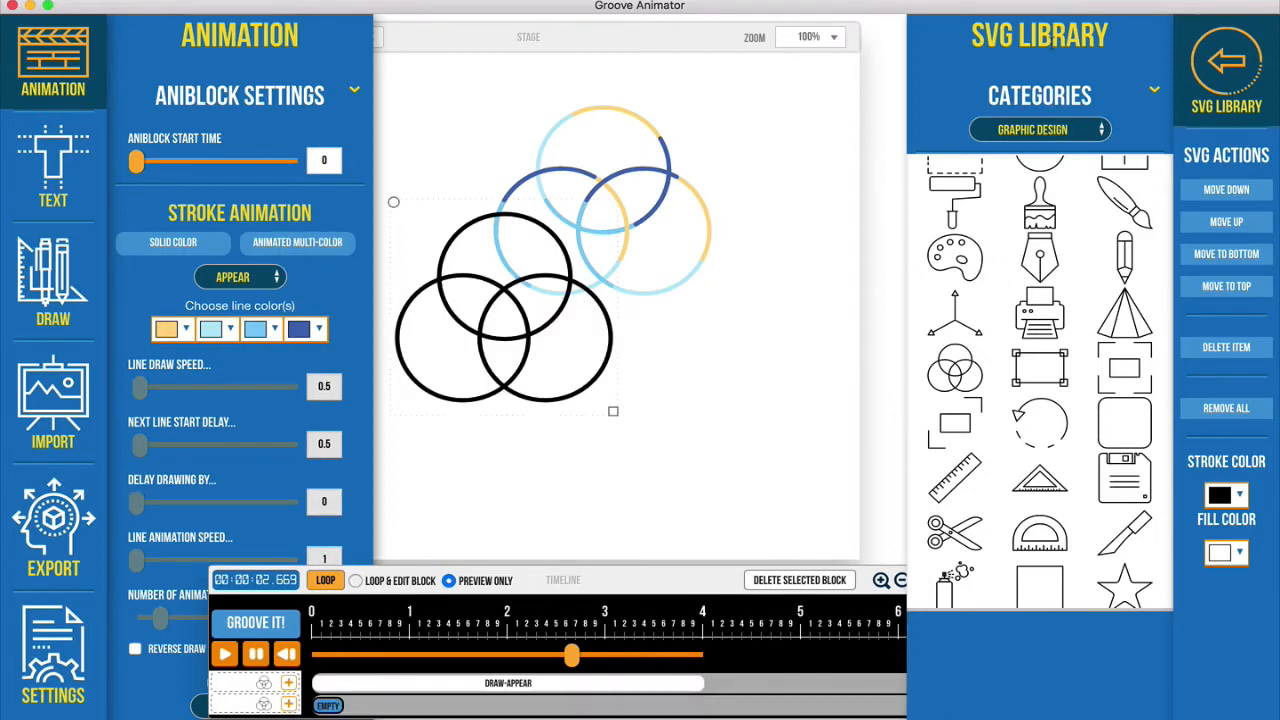
left_click_drag(505, 305, 617, 410)
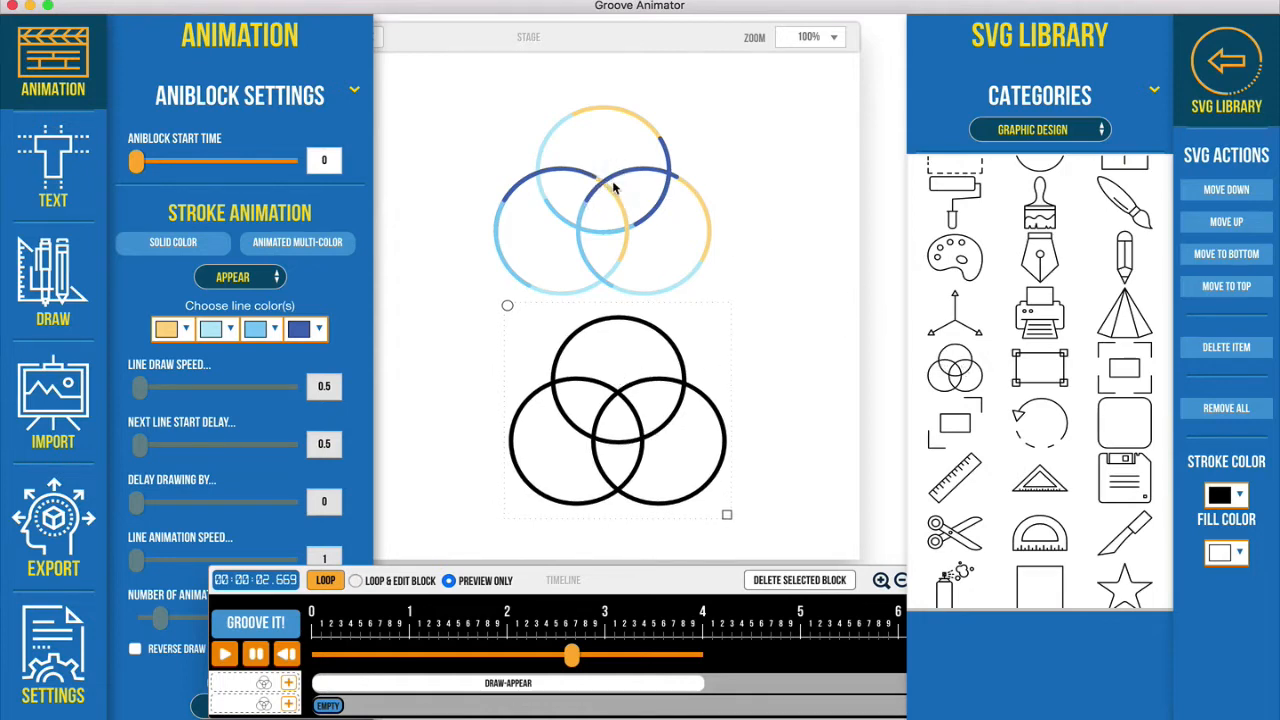
mouse_move(985, 188)
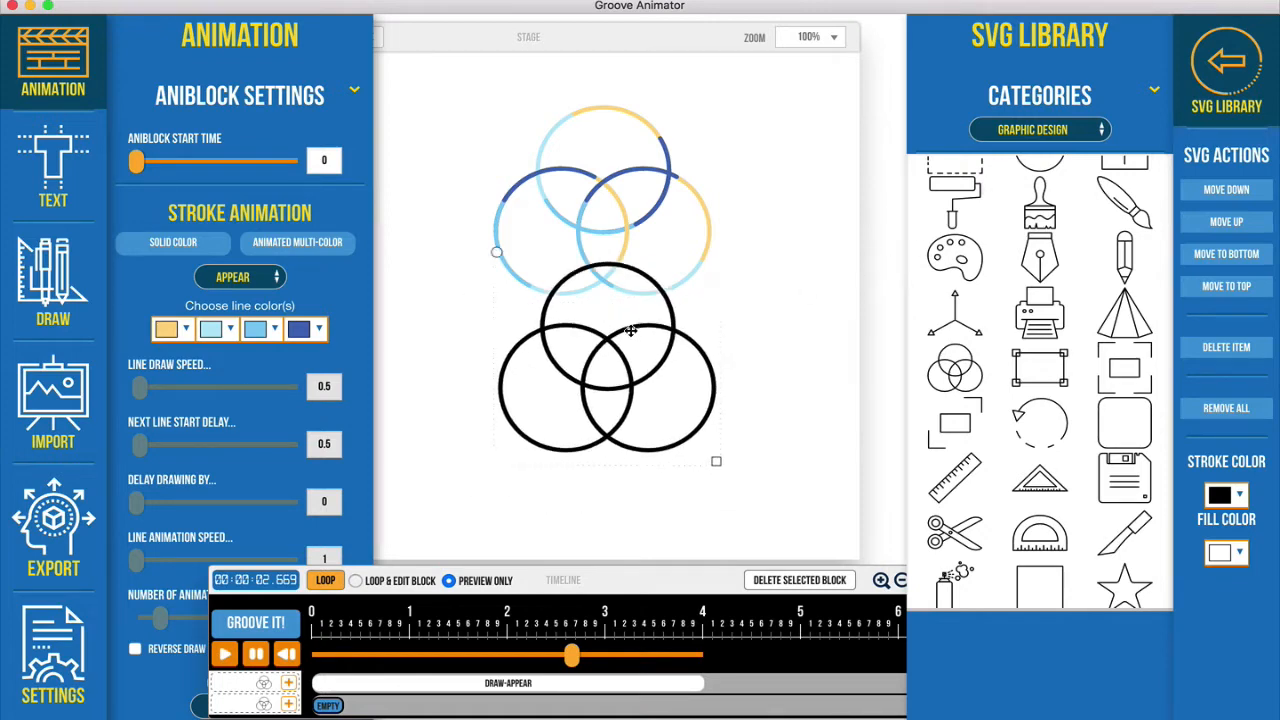
left_click(1225, 347)
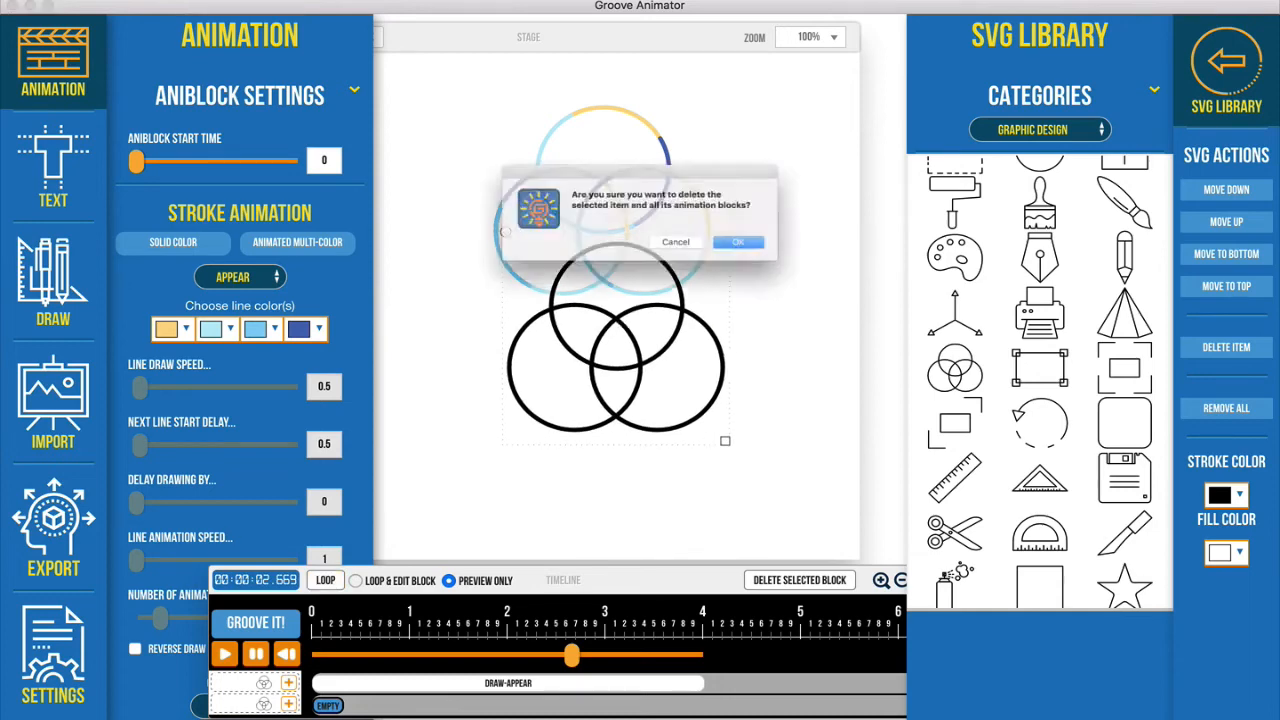
left_click(738, 242)
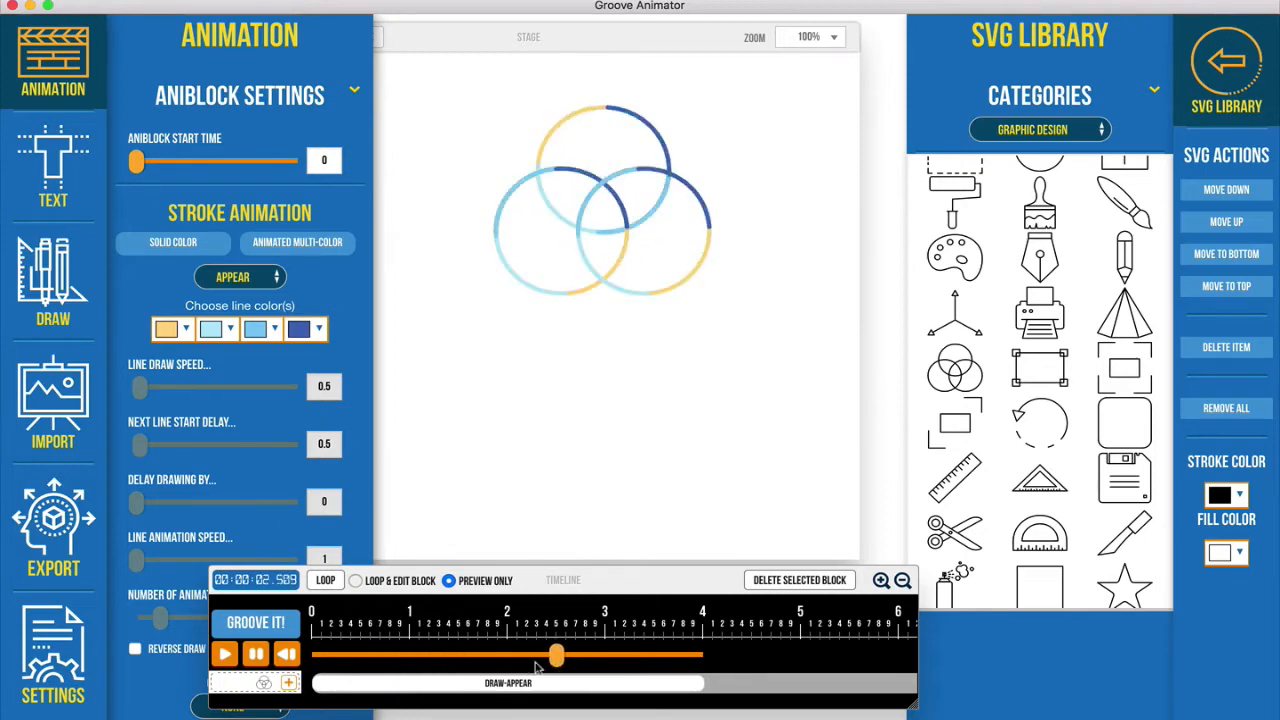
Step: Select the rings' Draw-Appear timeline block and the multicolour rings to show their stroke loops
left_click(297, 242)
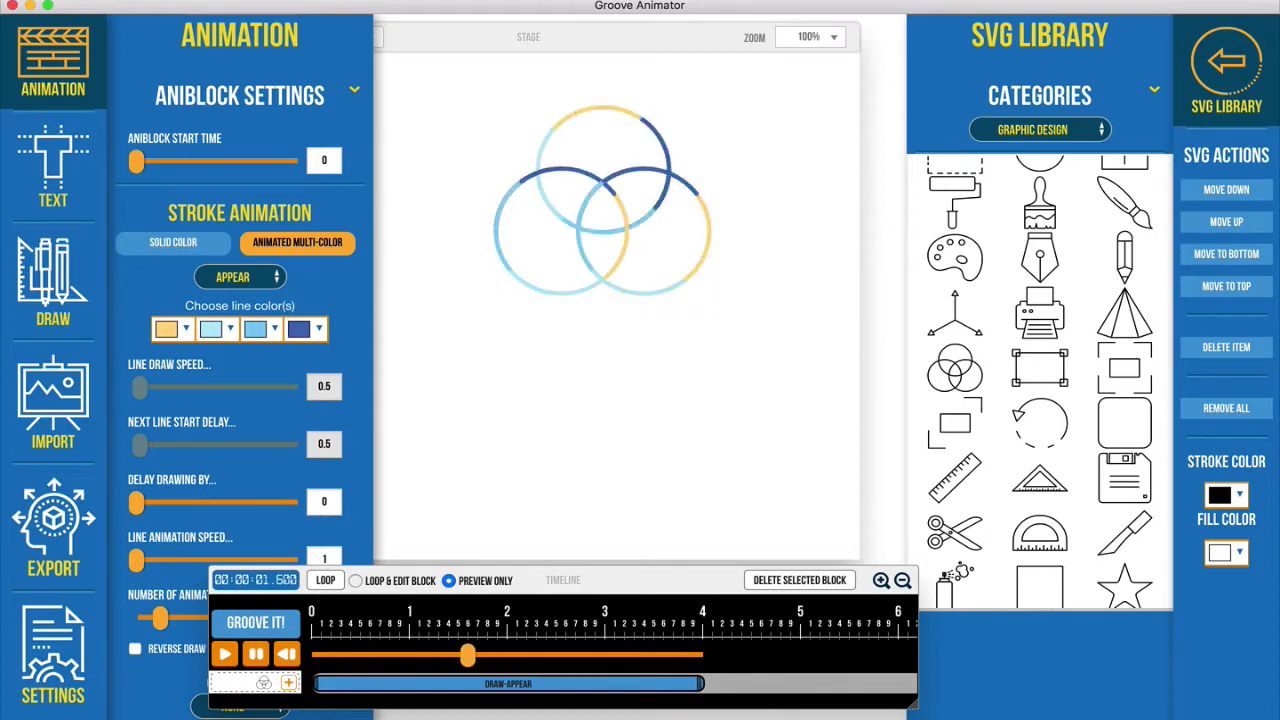
left_click(224, 653)
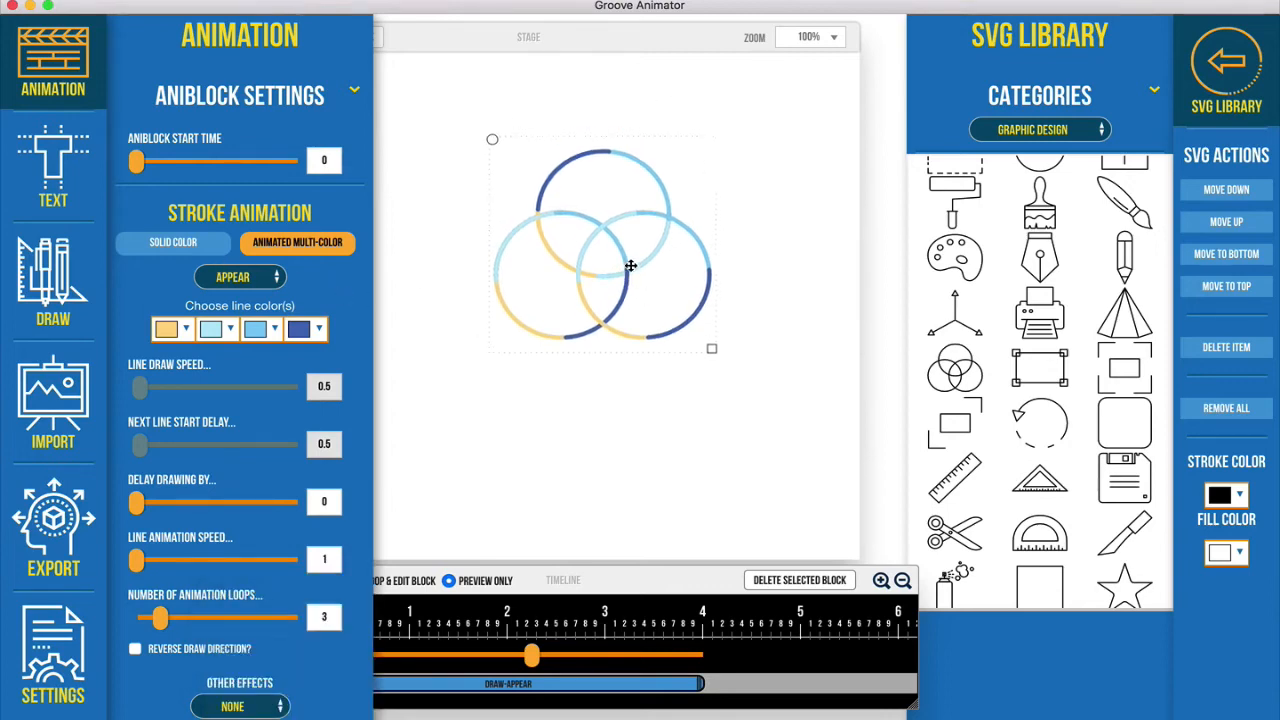
Step: Collapse and reopen the Animation panel, then open the first line colour palette
left_click(297, 242)
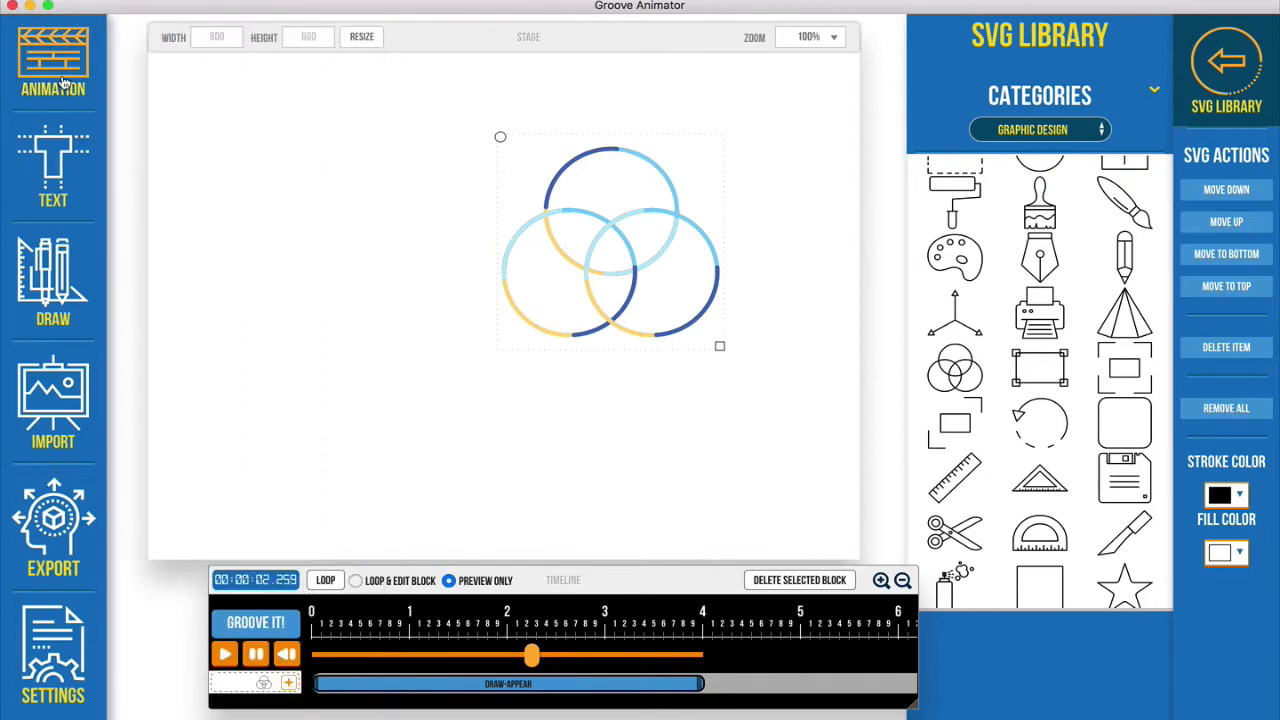
left_click(53, 62)
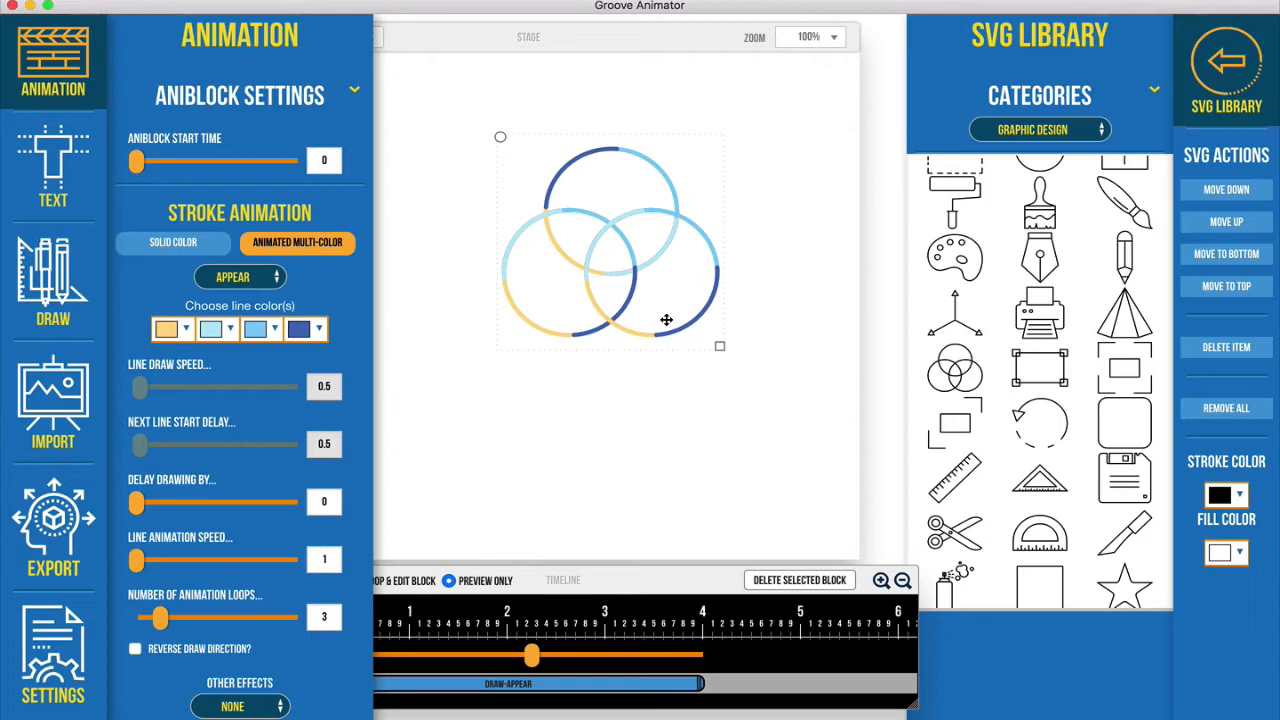
left_click(255, 330)
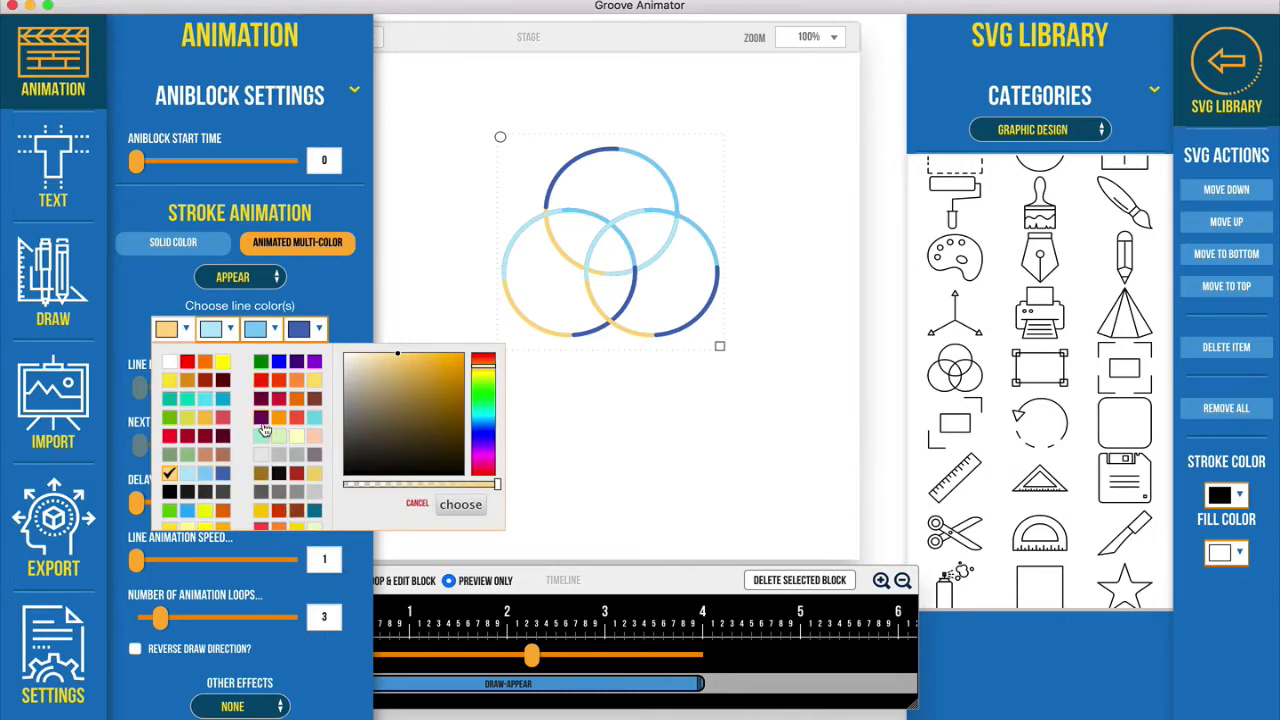
mouse_move(264, 427)
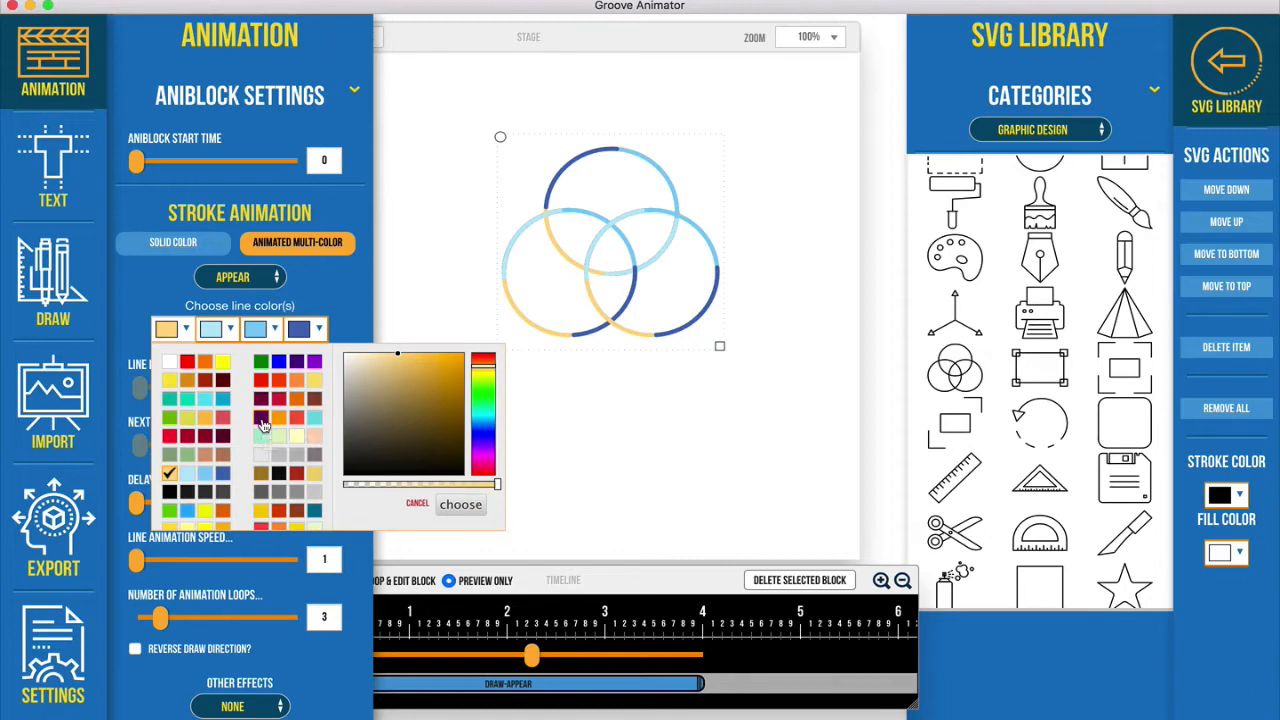
Step: Apply a purple, orange, red and light blue colour group to all four strokes
left_click(265, 415)
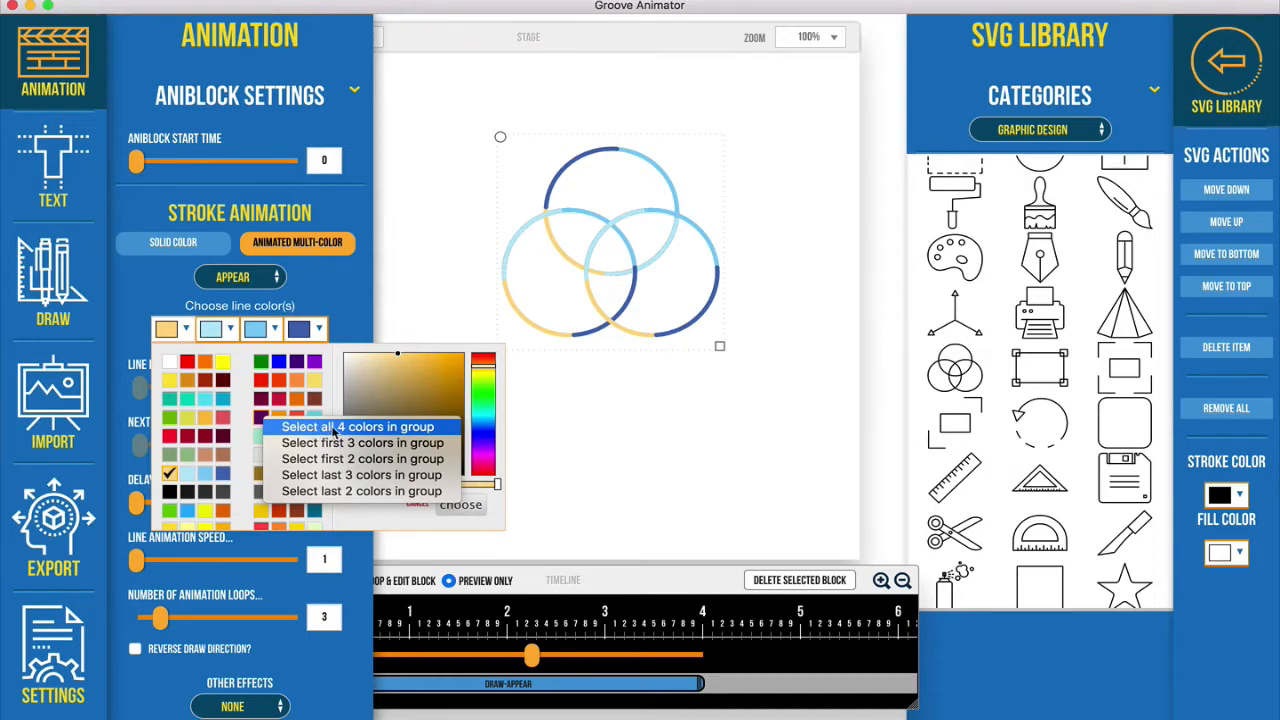
left_click(357, 426)
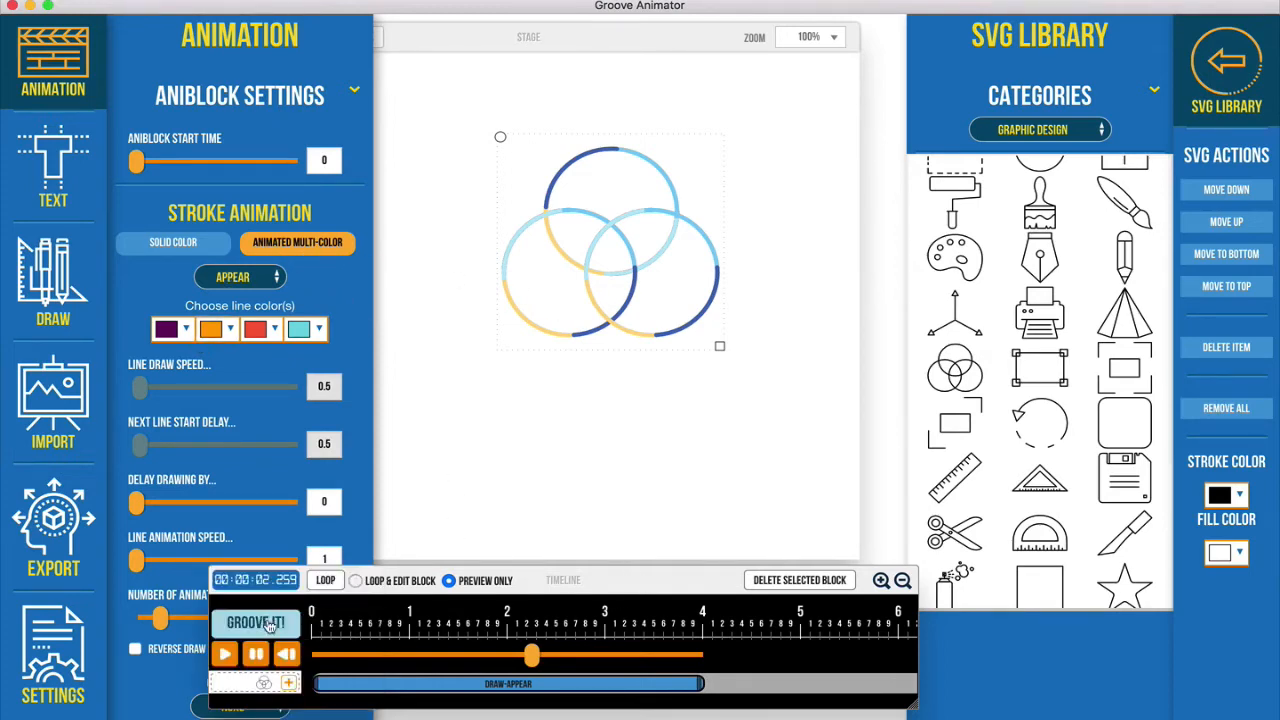
Step: Play the animation, then apply the gold, black, dark red and yellow colour group
left_click(256, 622)
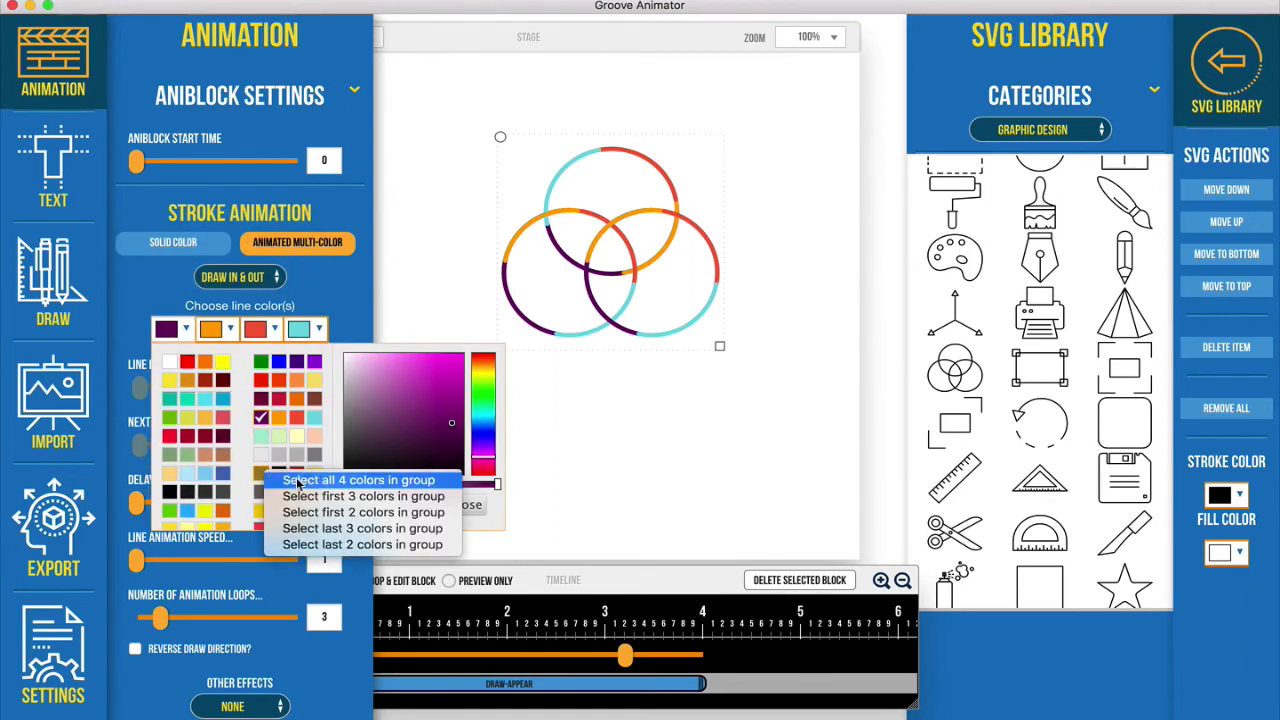
left_click(357, 480)
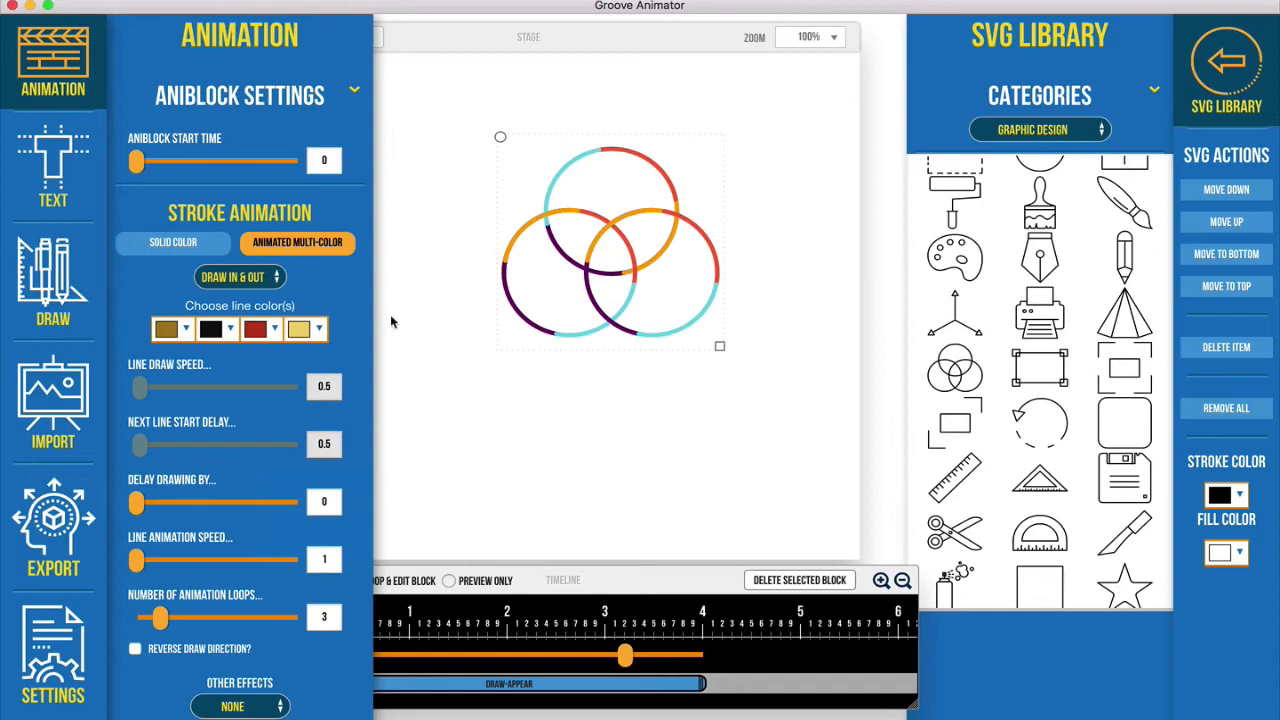
mouse_move(320, 285)
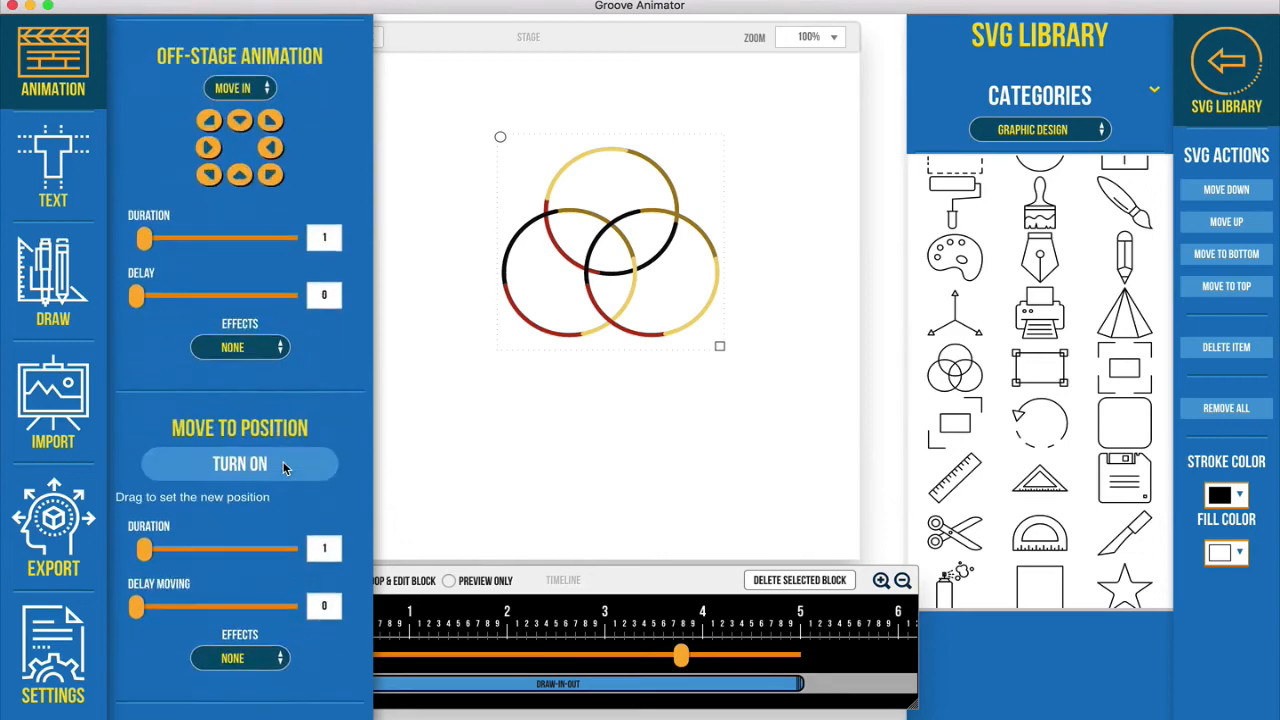
scroll("down", 3)
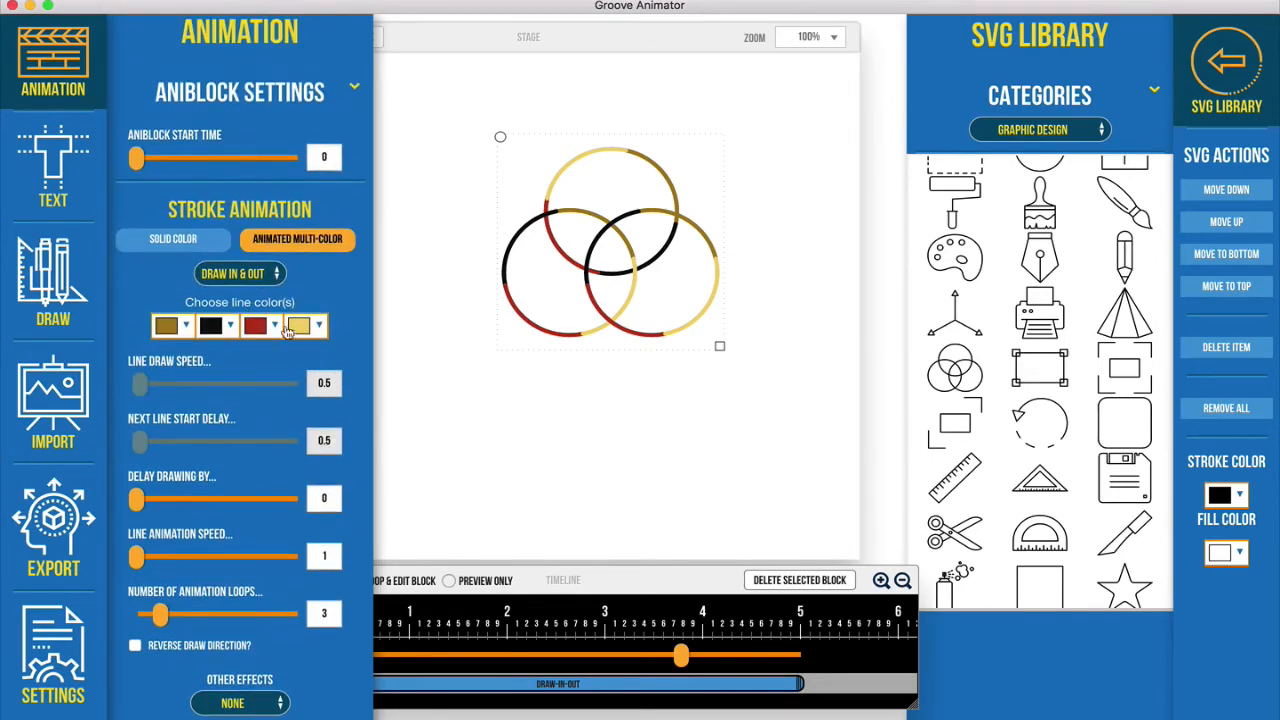
scroll("down", 3)
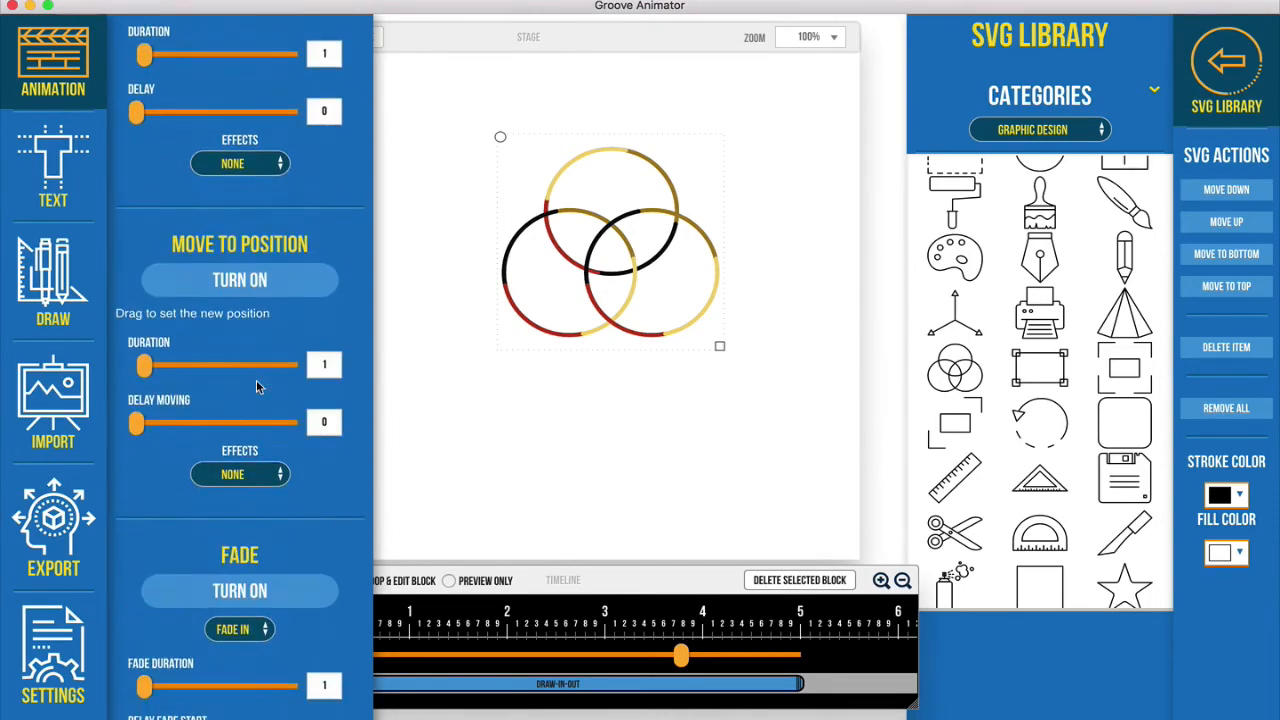
scroll("down", 3)
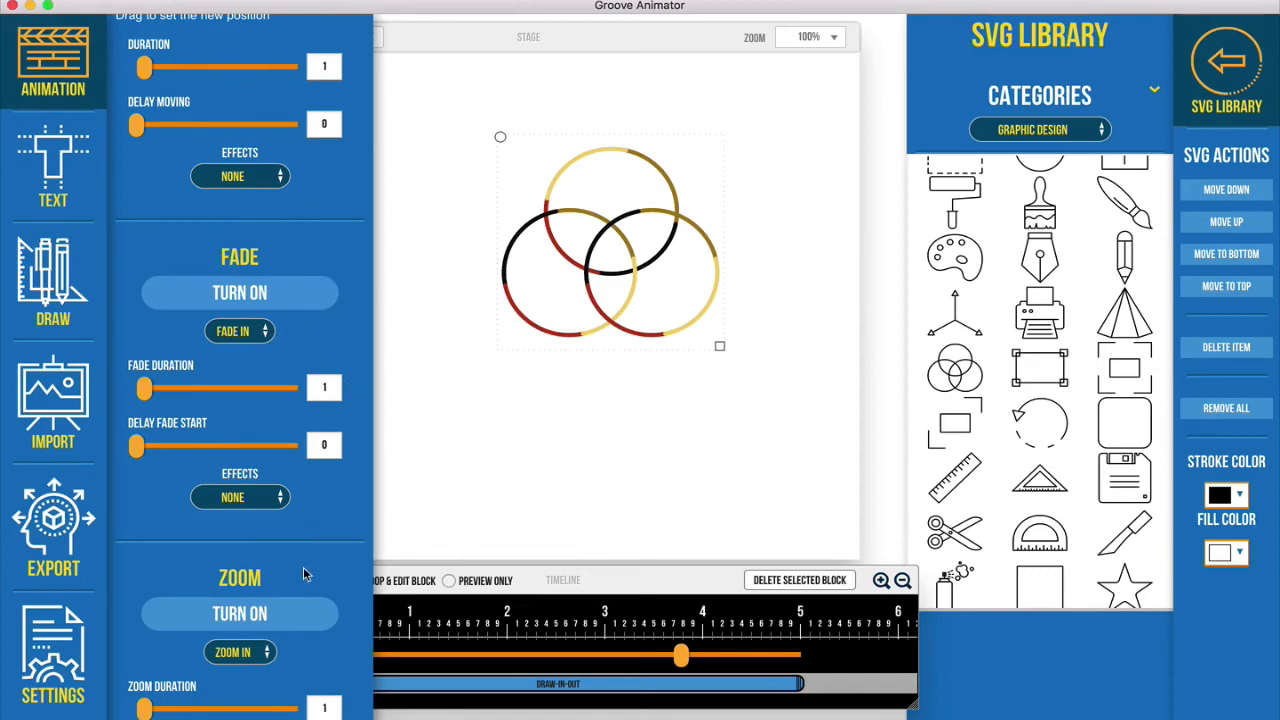
scroll("down", 3)
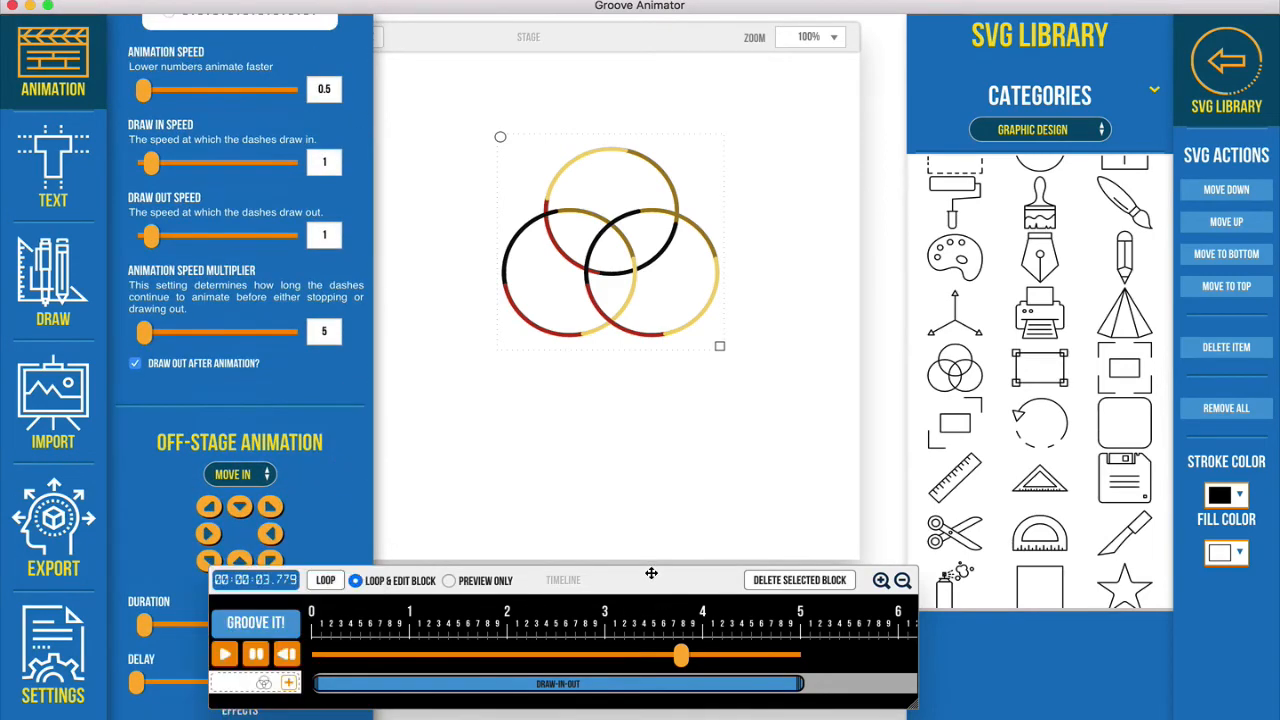
mouse_move(533, 665)
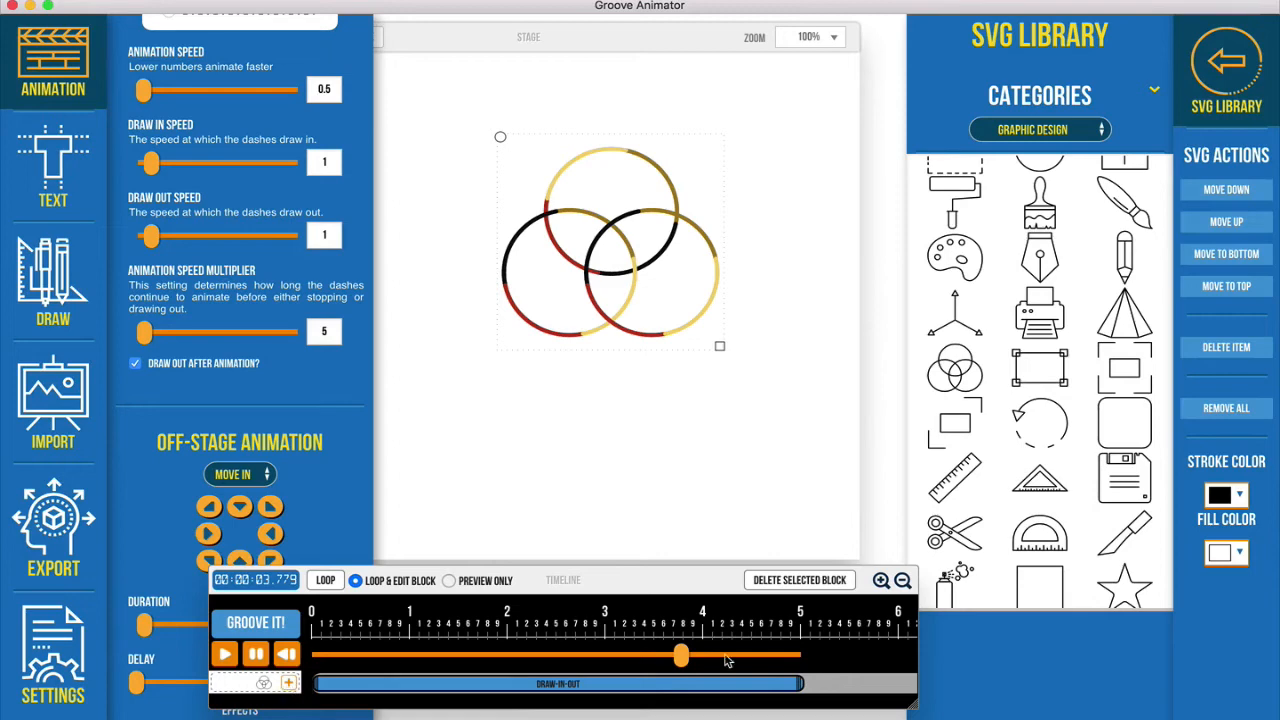
mouse_move(446, 478)
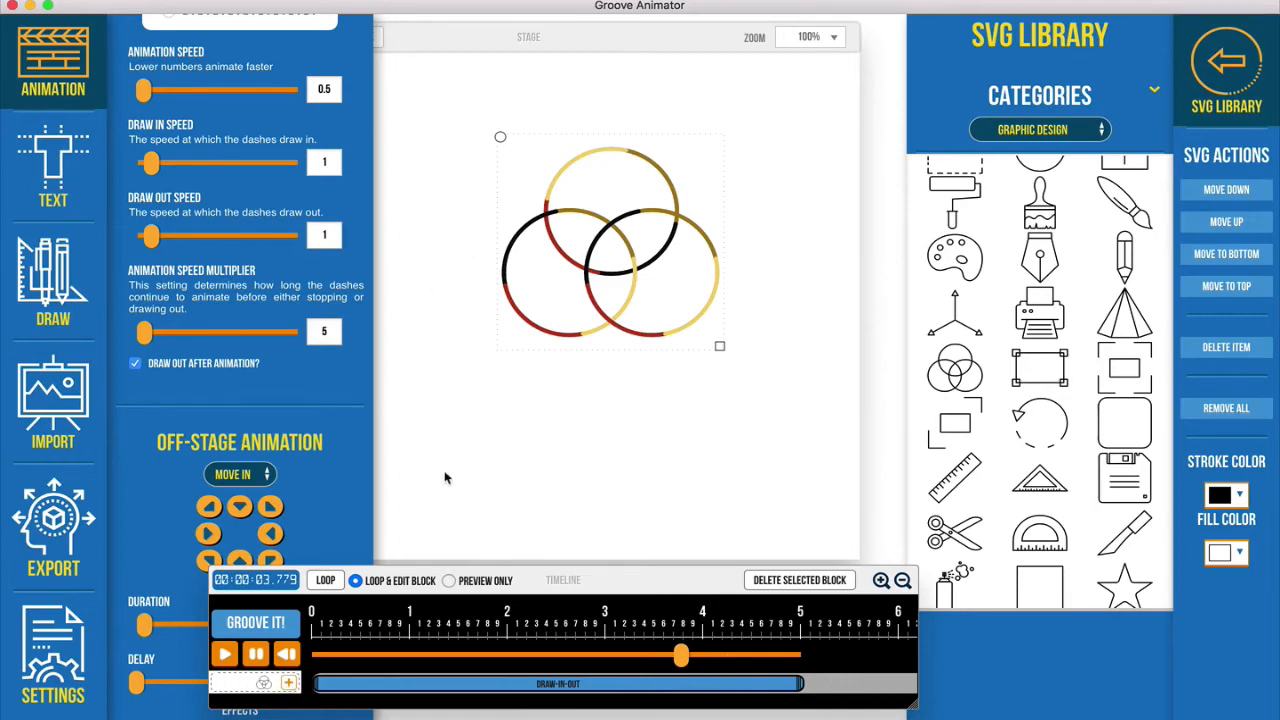
mouse_move(655, 585)
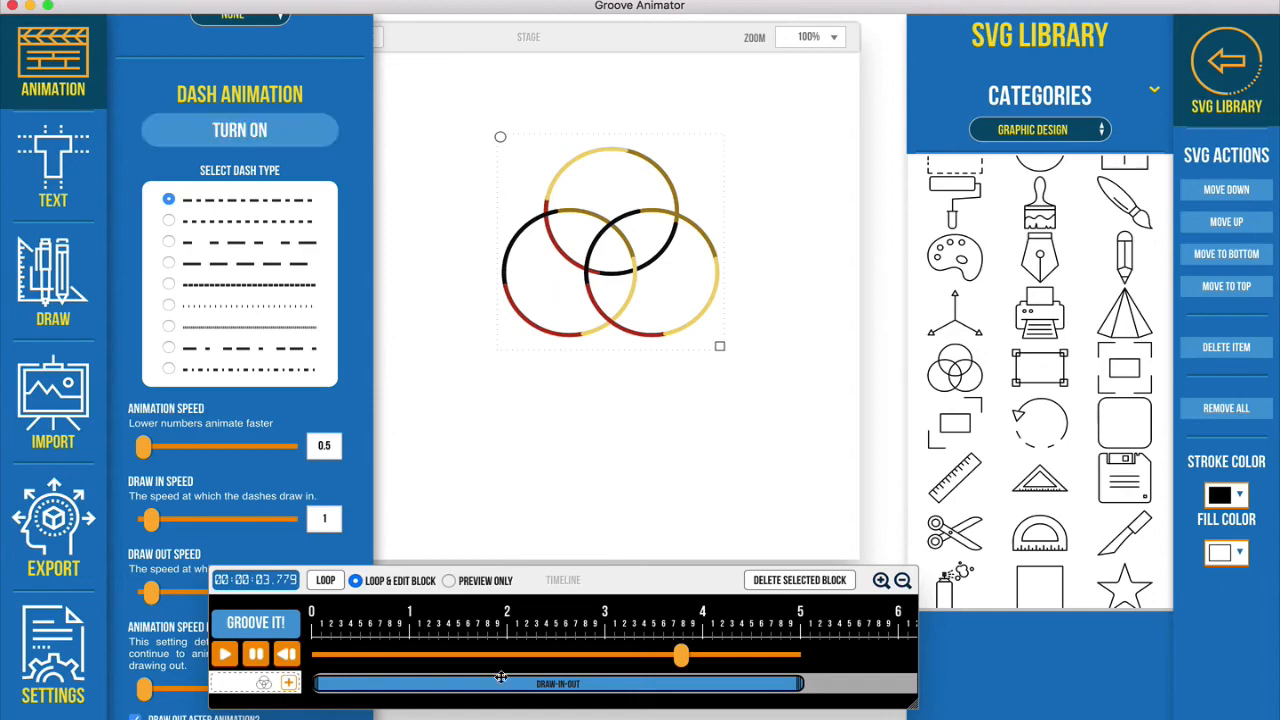
Step: Scrub the timeline playhead forward and back to preview the dashes drawing out
left_click_drag(680, 655, 725, 655)
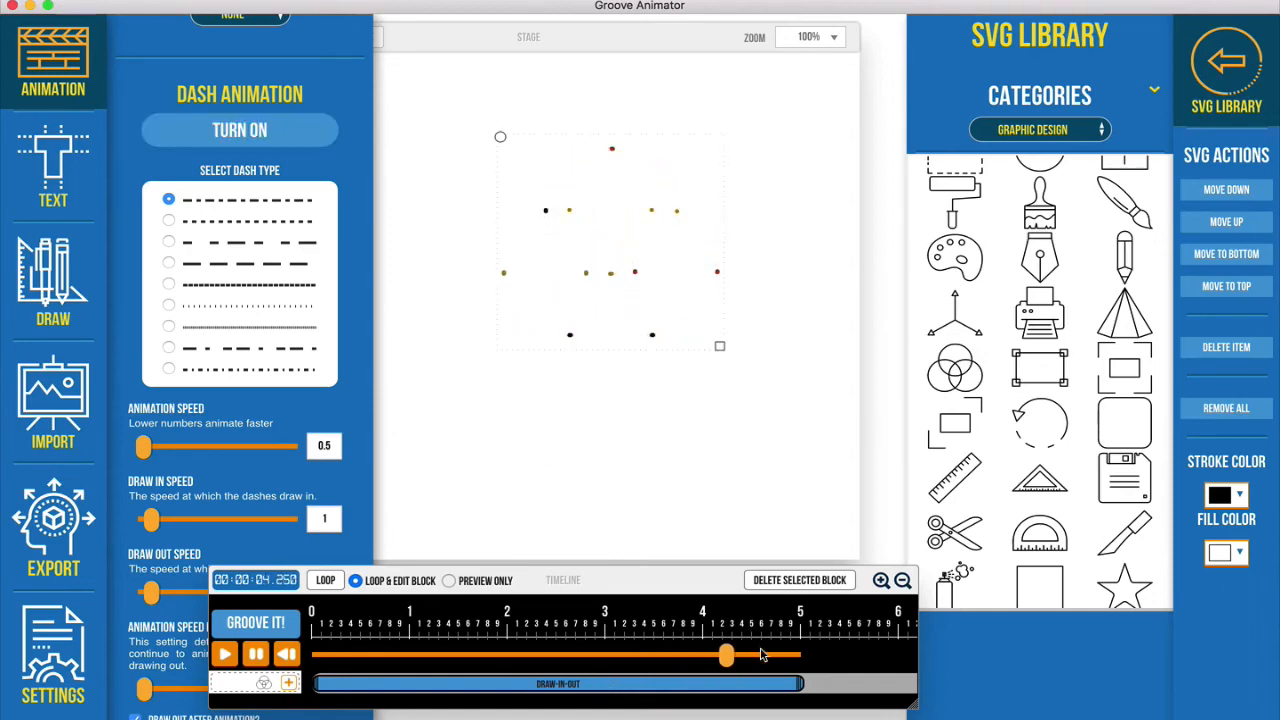
left_click_drag(725, 655, 410, 655)
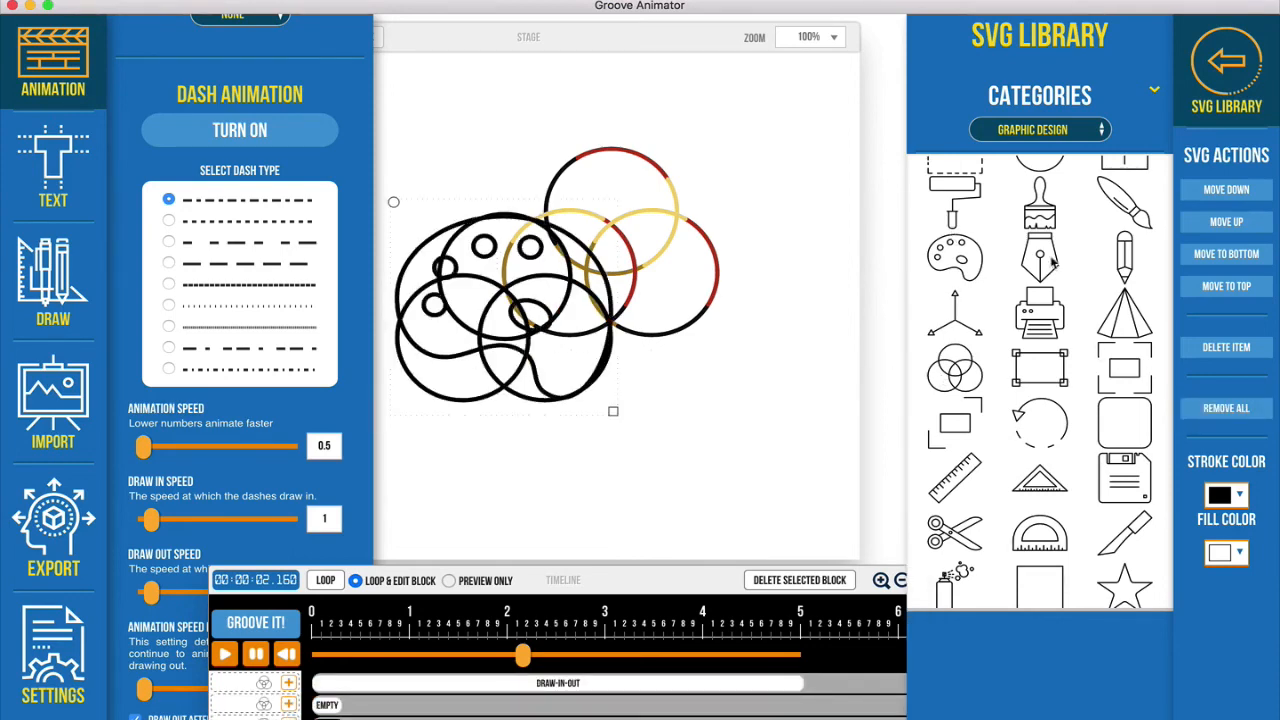
Step: Add the pen nib icon, then Remove All figures and animations, confirming with OK
left_click(1039, 245)
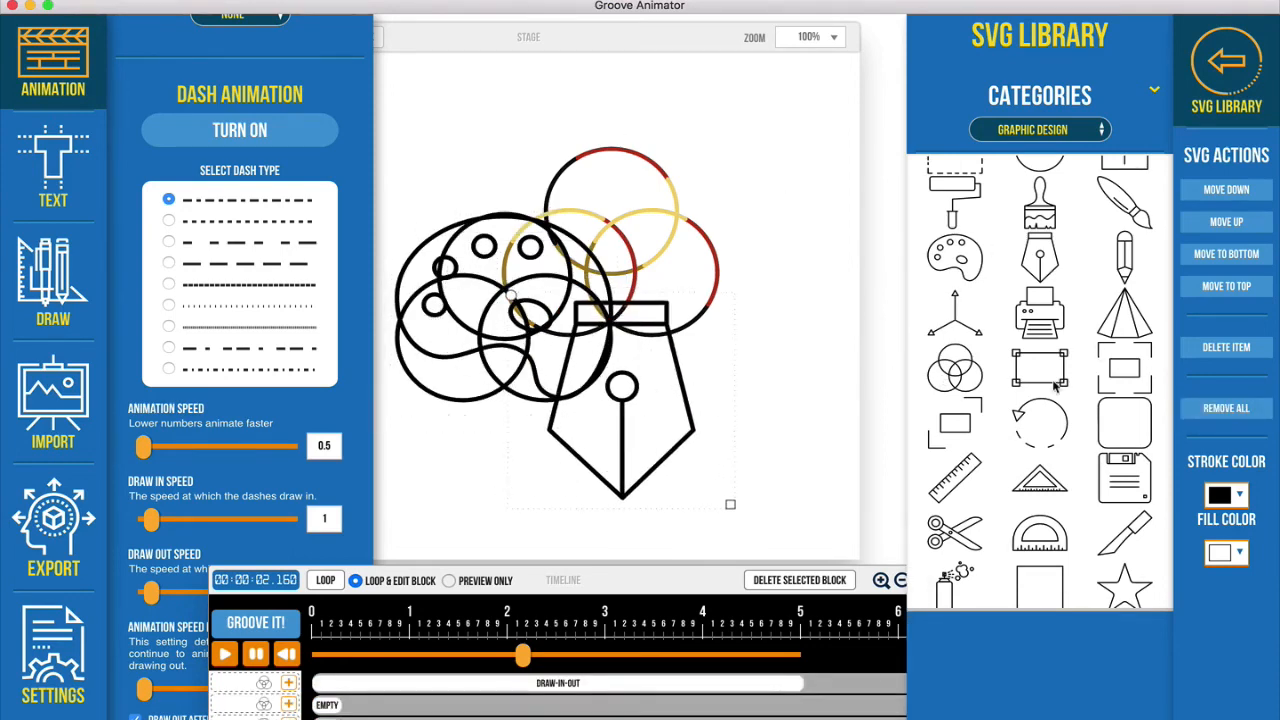
left_click(1226, 408)
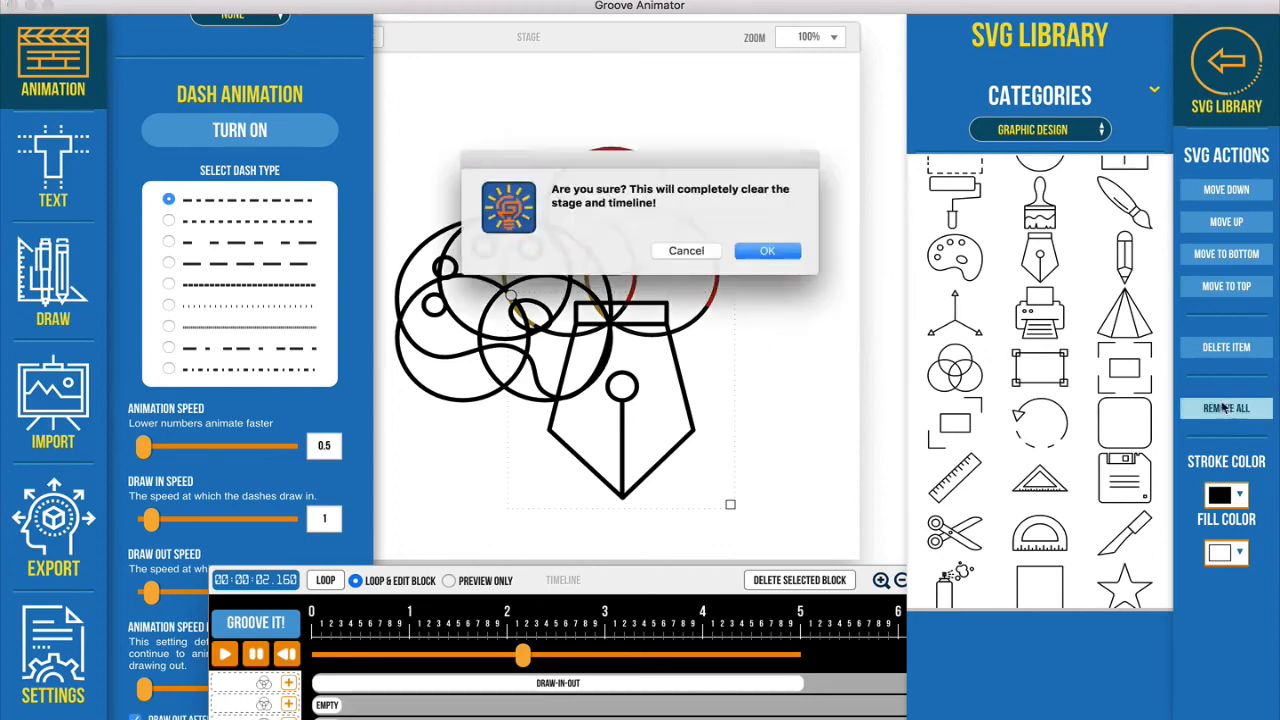
left_click(767, 250)
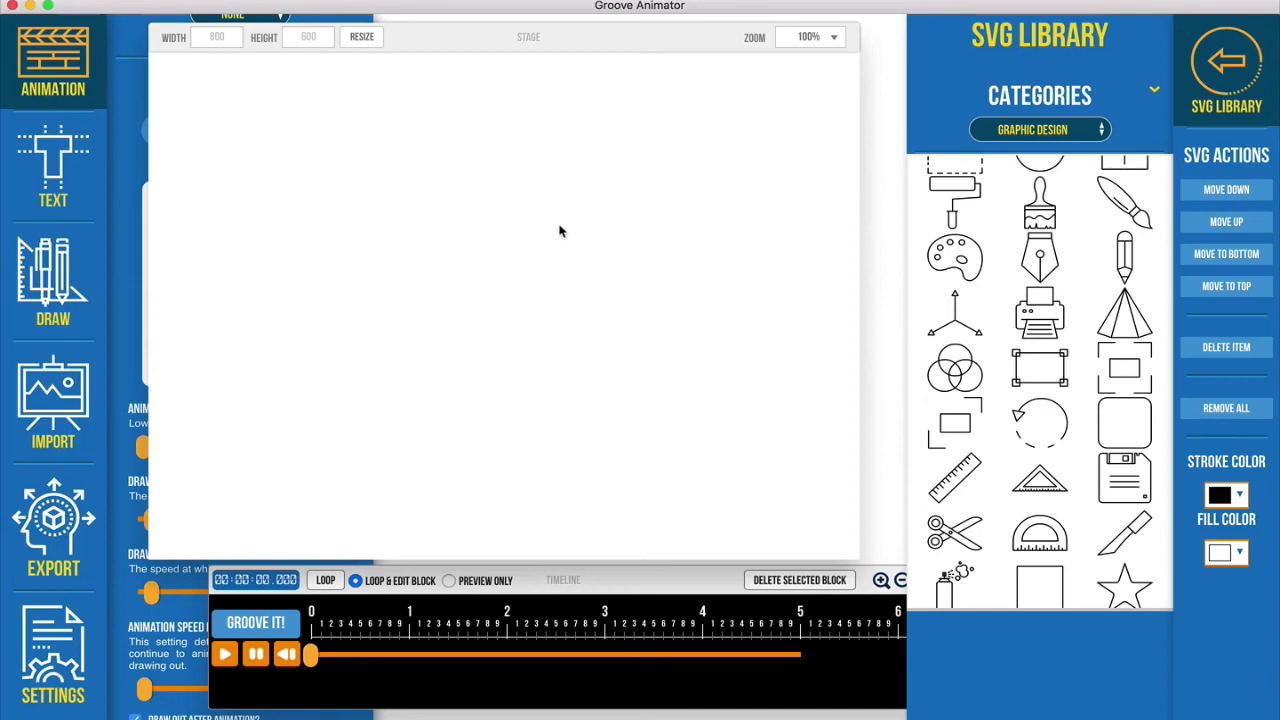
mouse_move(547, 228)
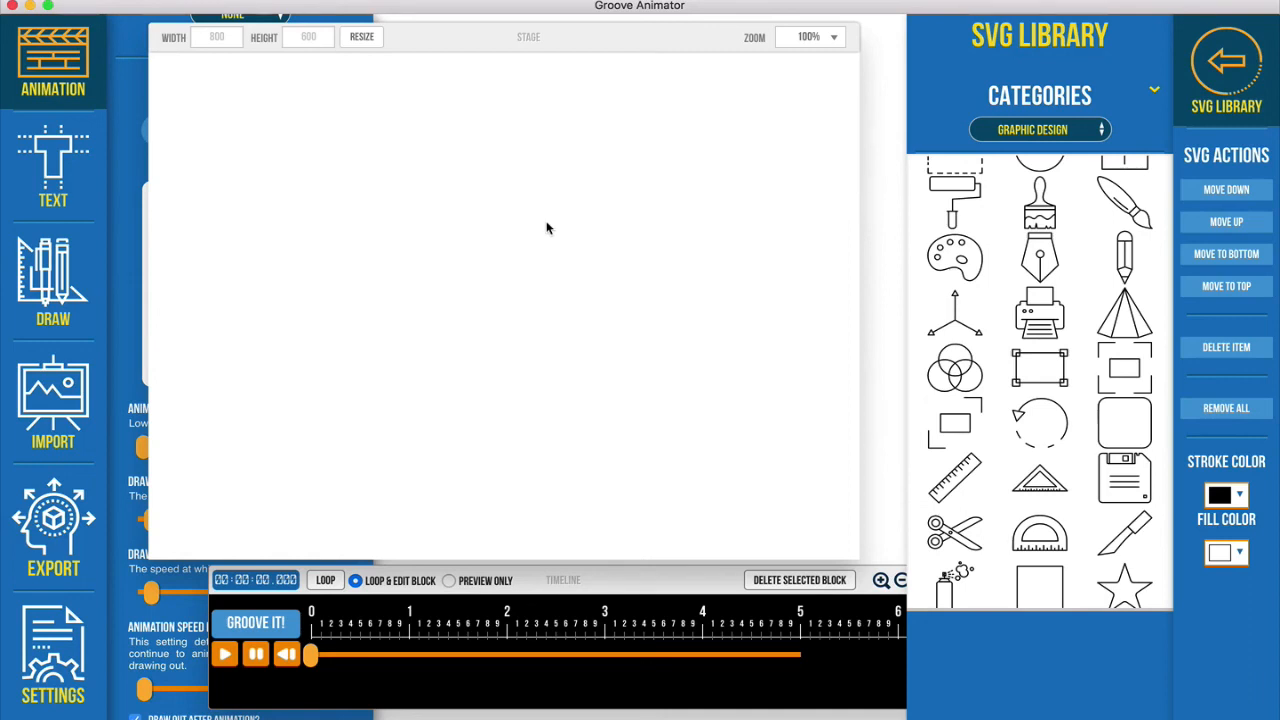